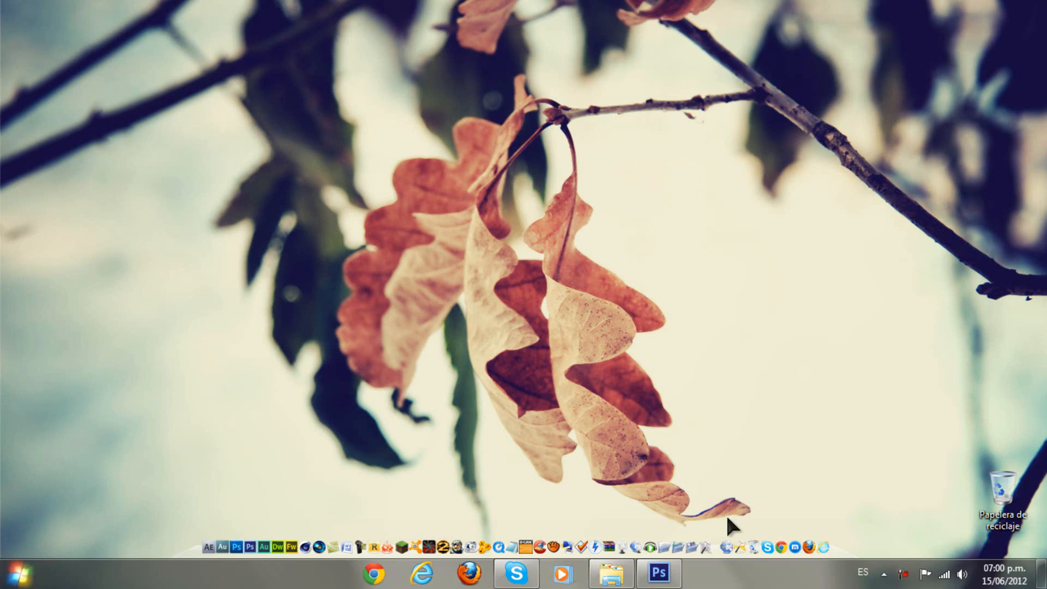
Step: Apply a dark radial gradient fill, dithered at 209% scale, as the background
click(658, 573)
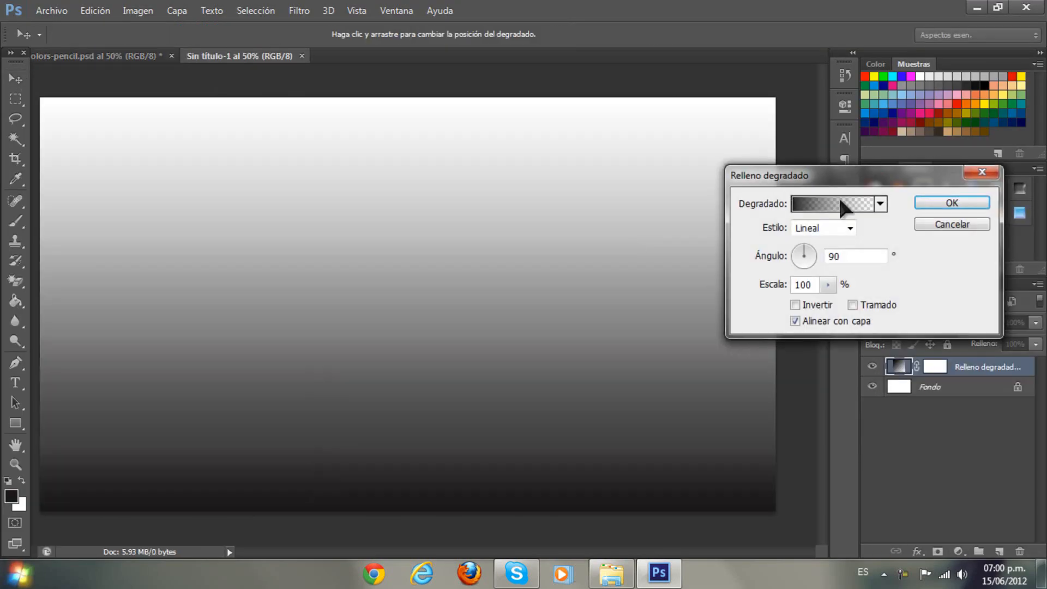
click(832, 203)
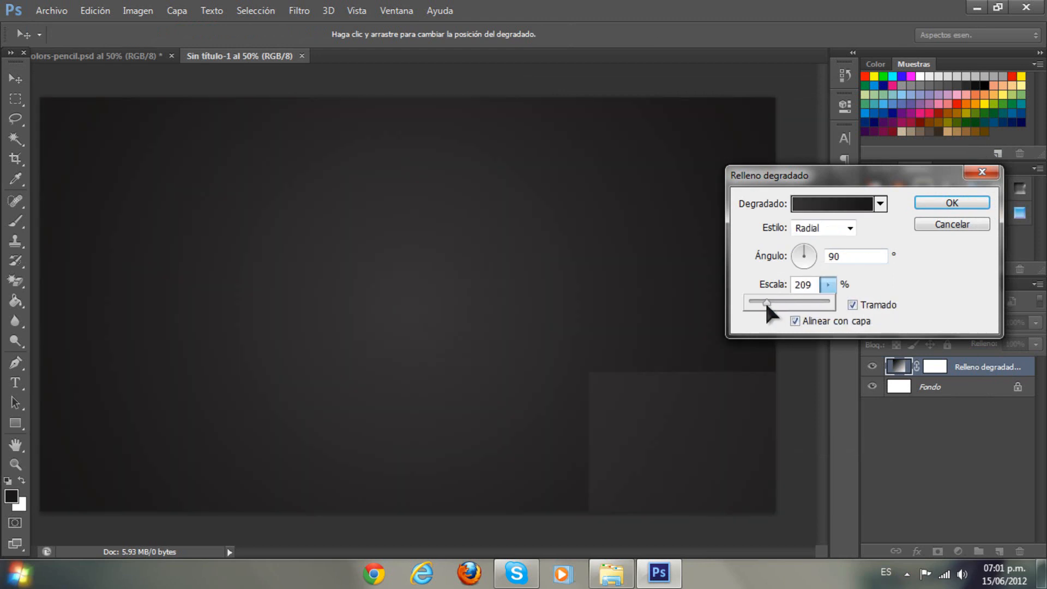
click(951, 203)
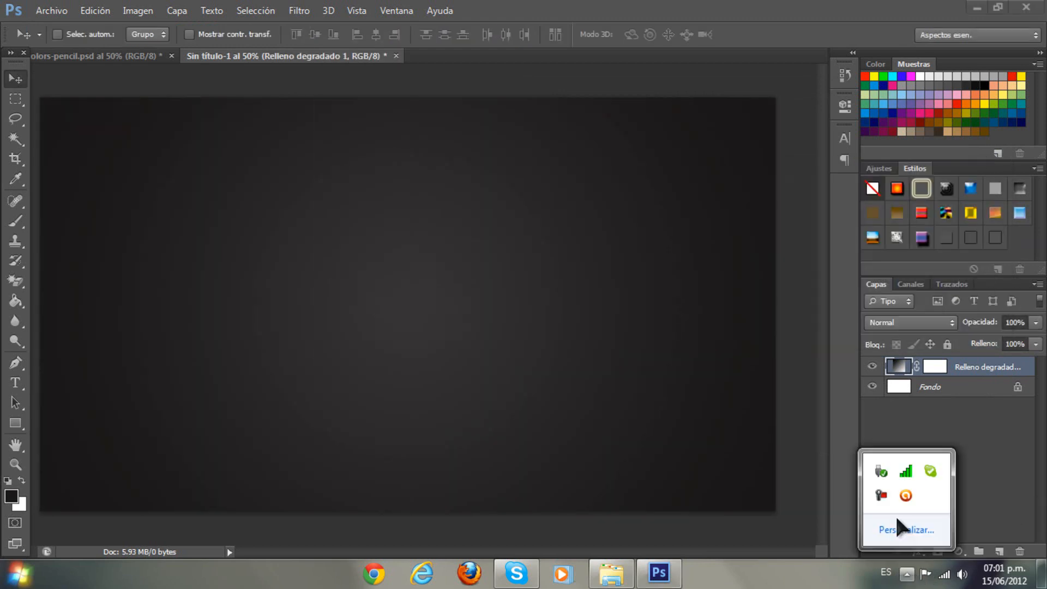
Step: Colour the word Red dark red in Century Gothic and continue placing coloured words
click(929, 386)
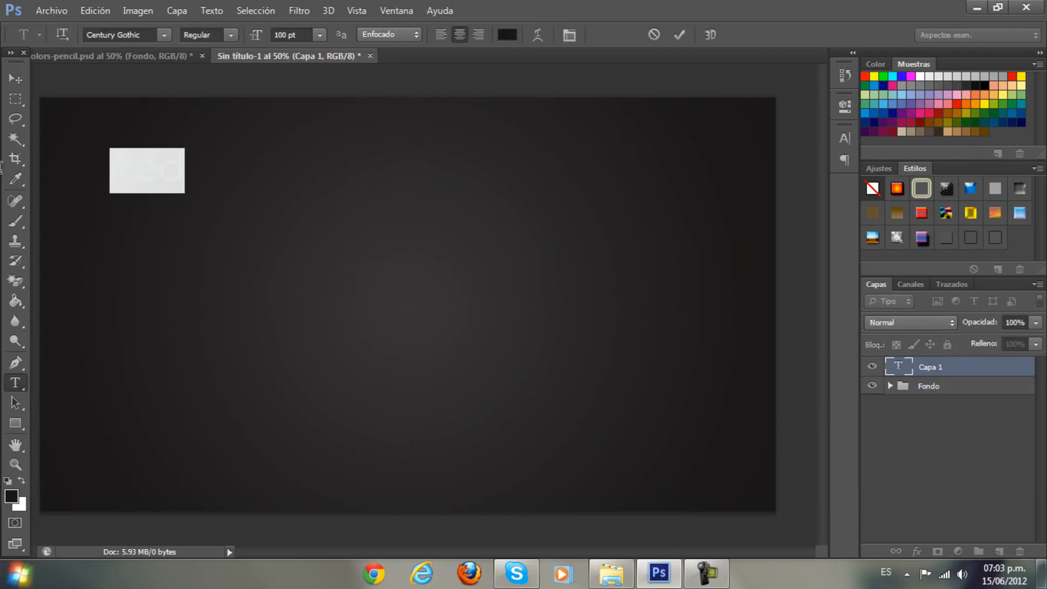
click(506, 34)
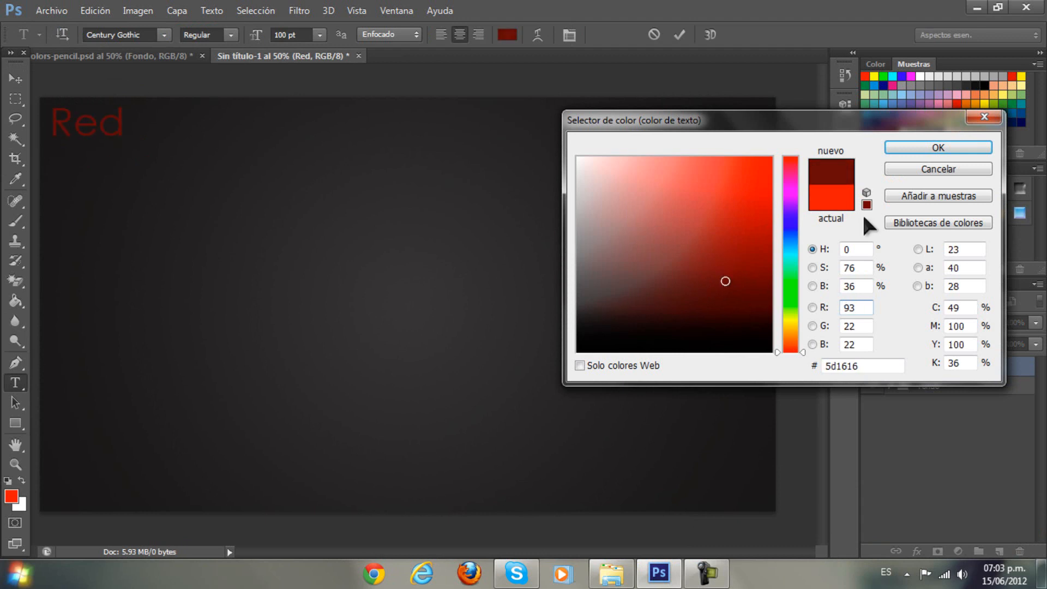
click(937, 148)
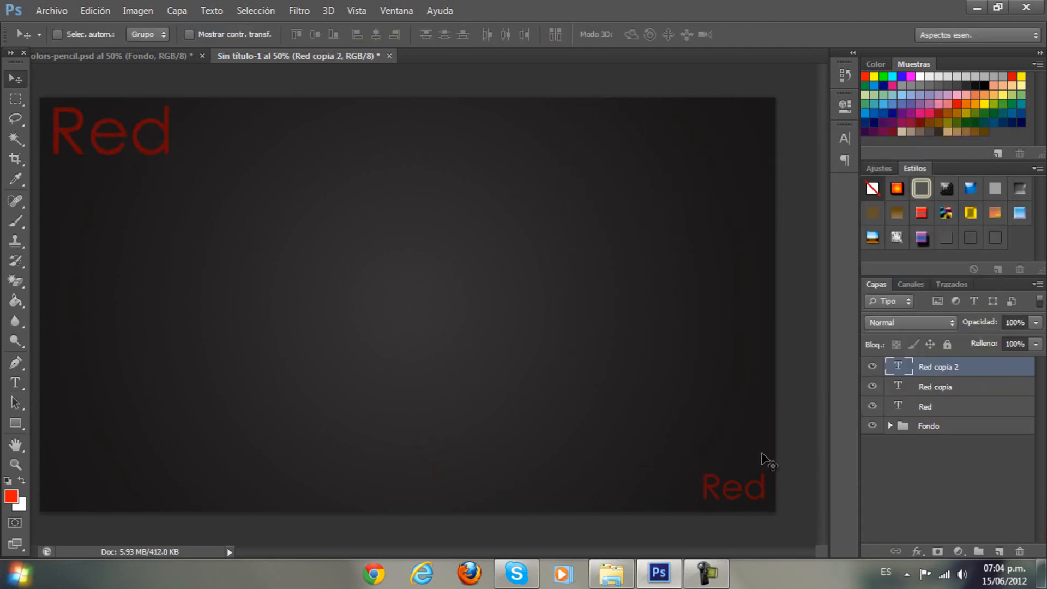
click(935, 386)
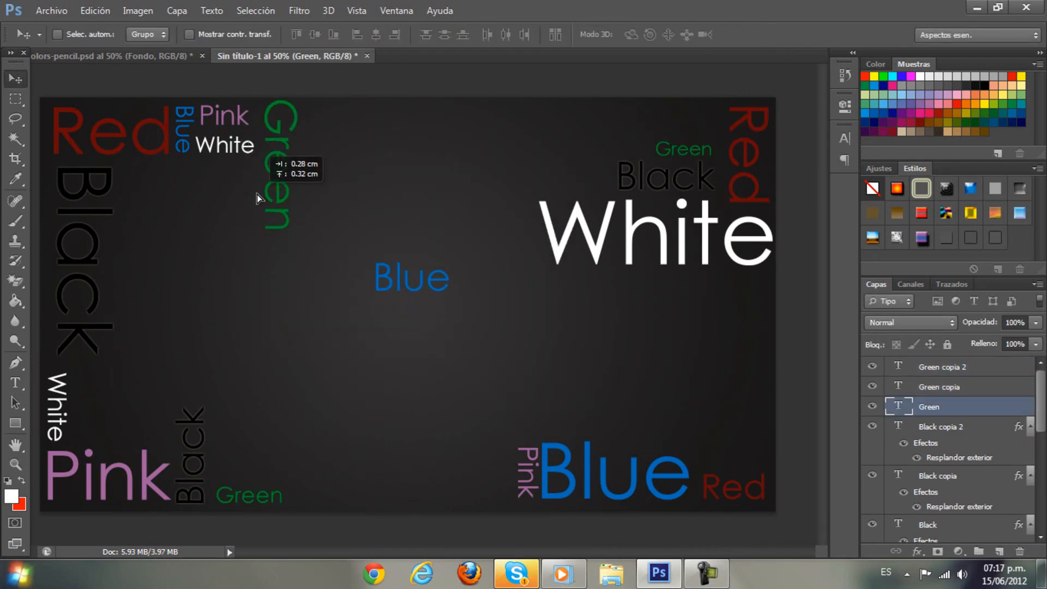
Step: Add a muted-yellow 'Yellow' word and move a copy to the top edge
text(Yello)
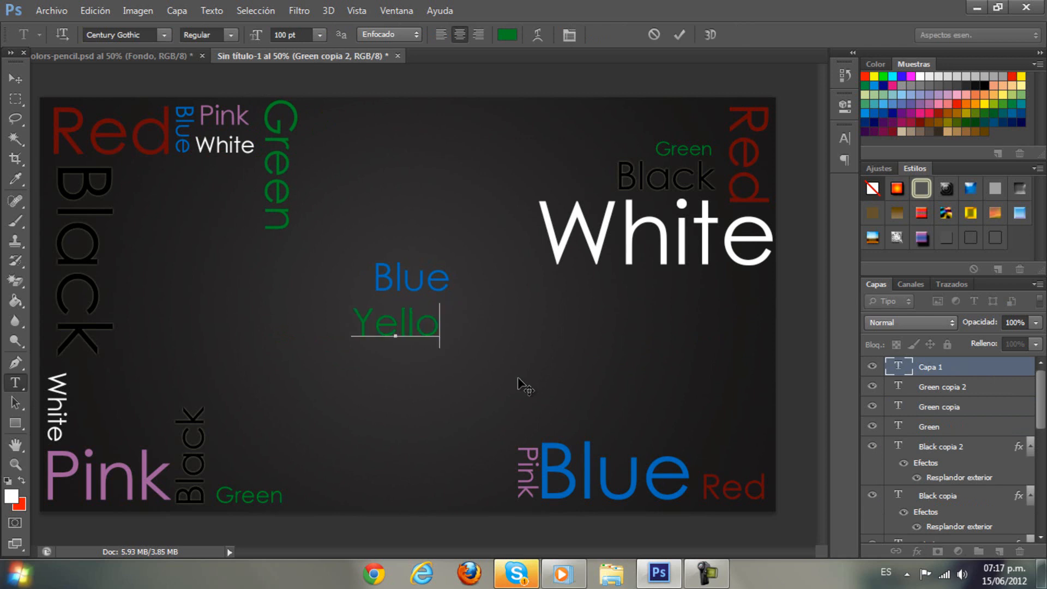
click(506, 34)
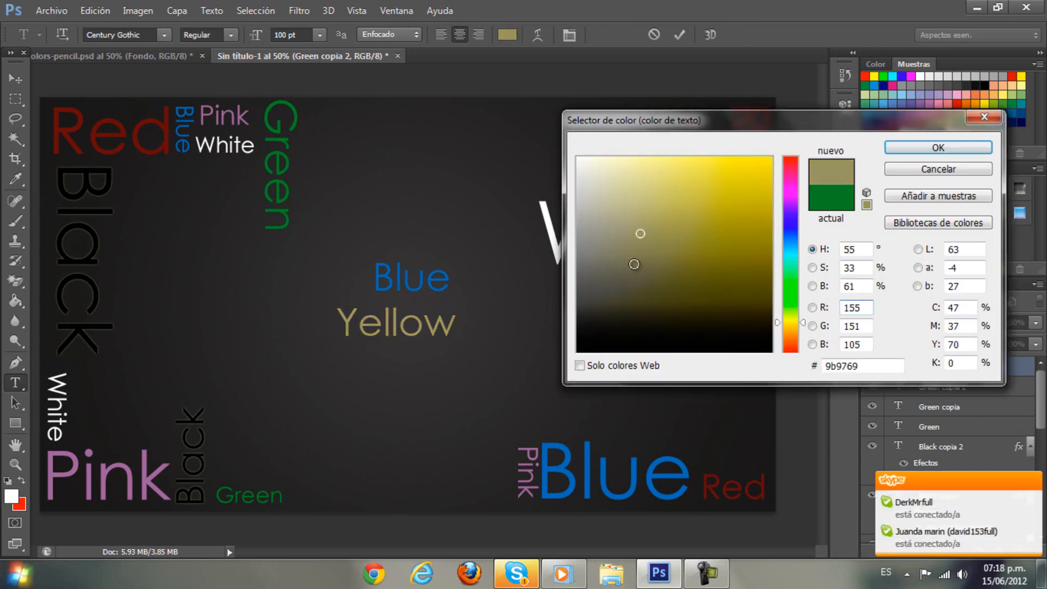
click(938, 147)
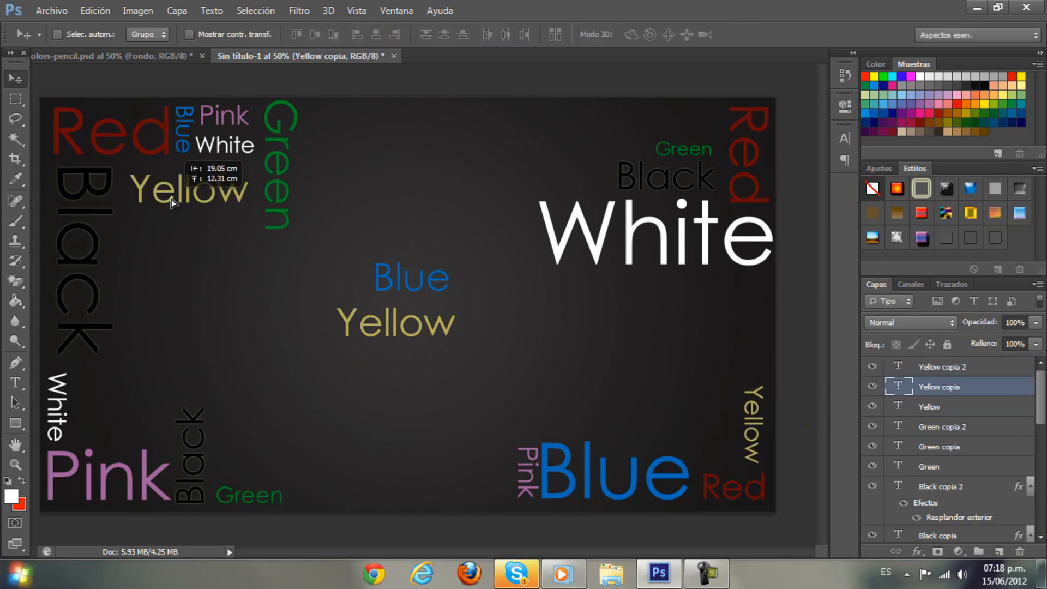
drag(189, 189, 434, 145)
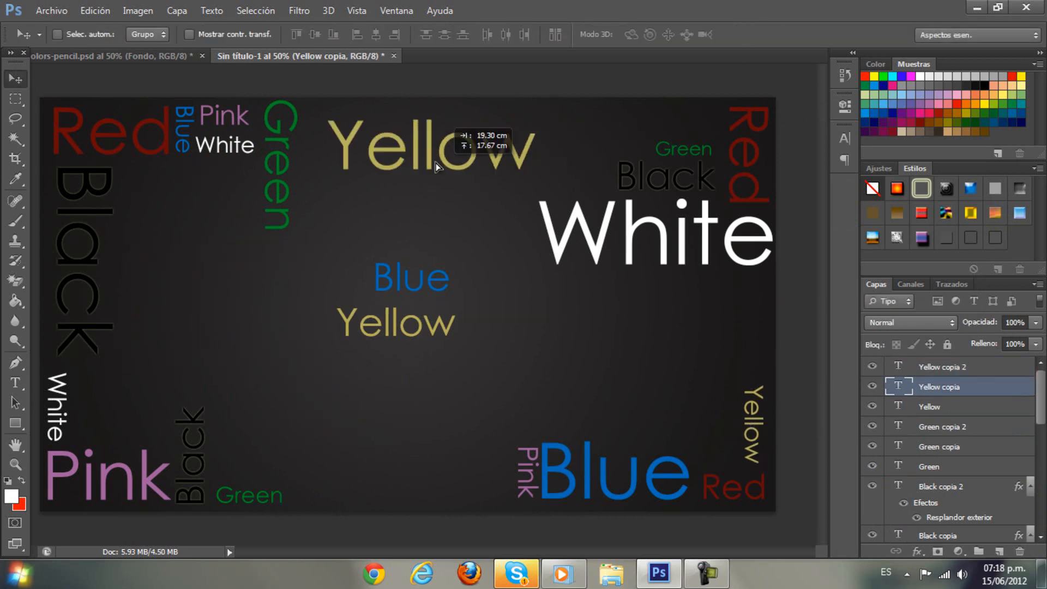
click(942, 366)
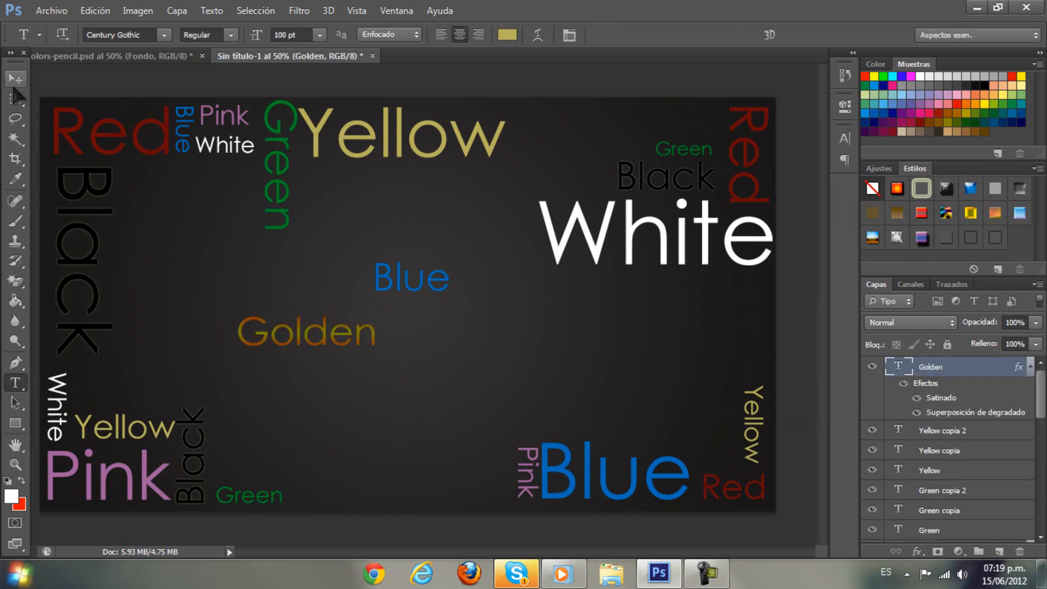
Step: Commit a resized Golden copy at top right and add a 'purple' word
click(14, 79)
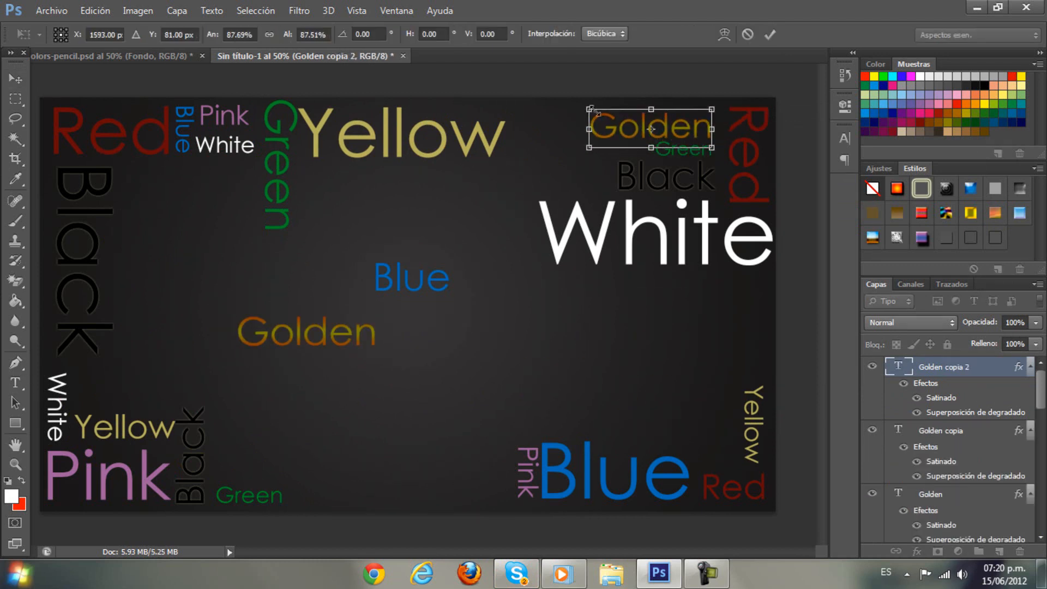
click(931, 489)
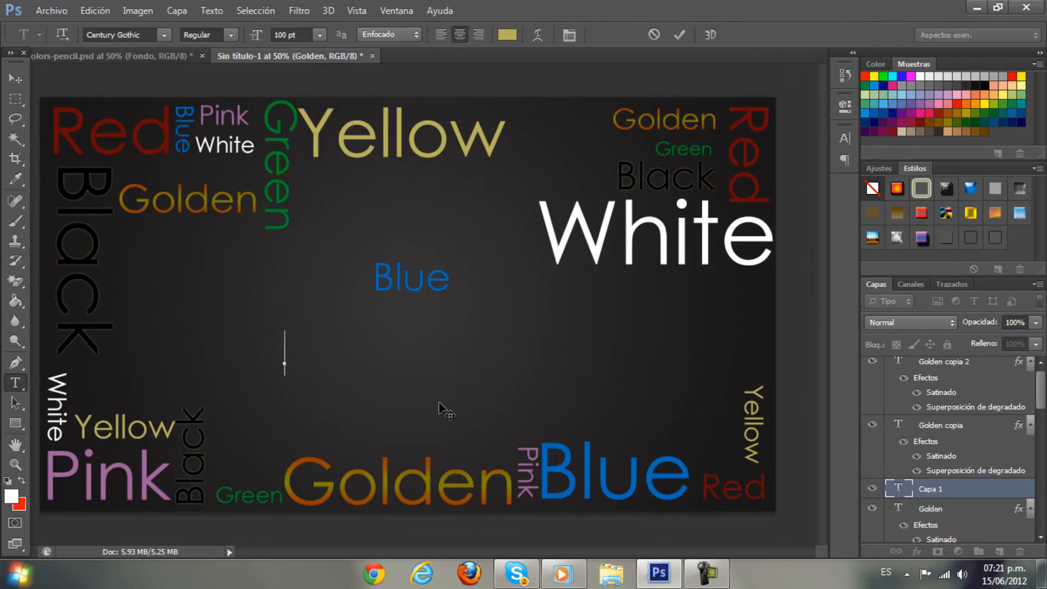
text(purple)
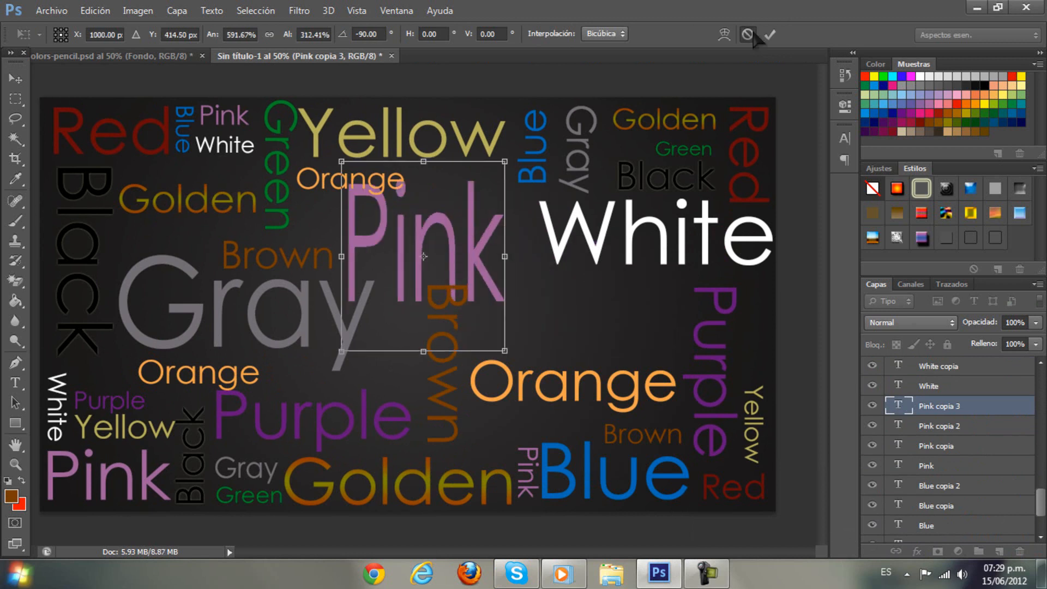
Step: Commit the enlarged, rotated Pink word transform
click(768, 34)
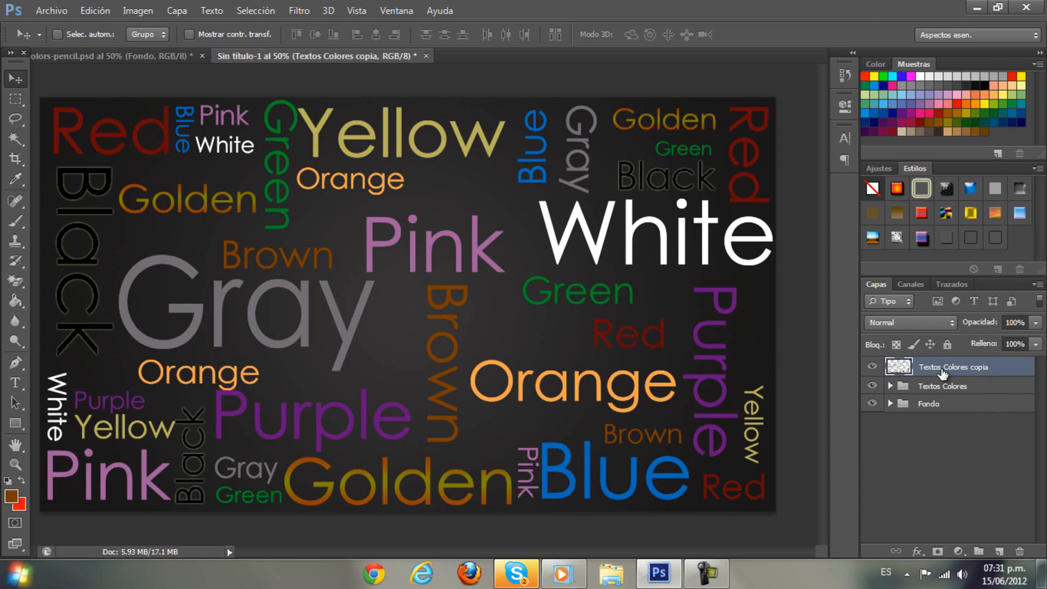
Step: Edit the background gradient to black with a 169% radial scale
click(872, 386)
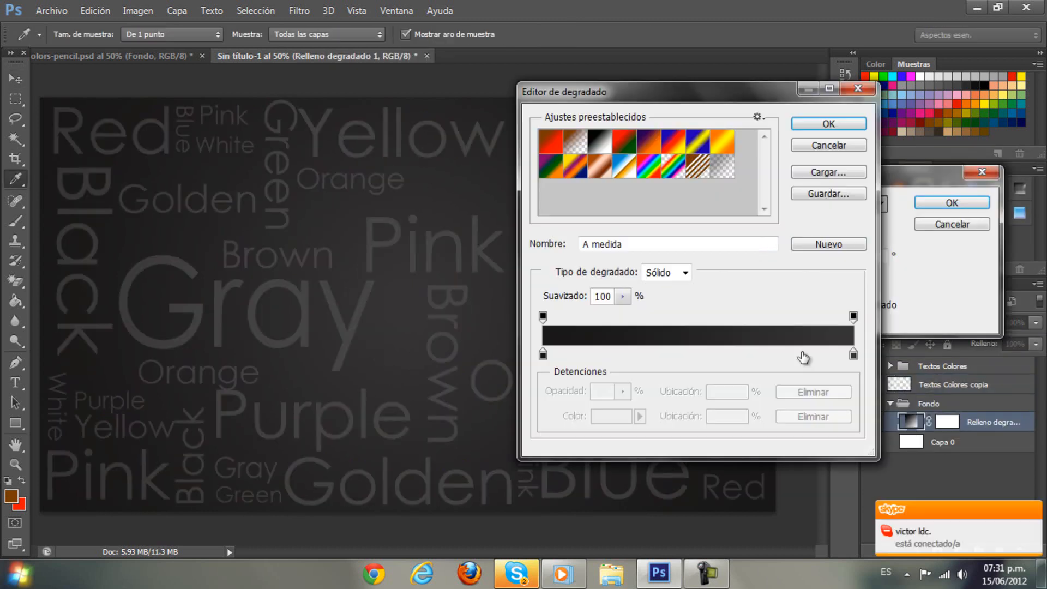
click(827, 124)
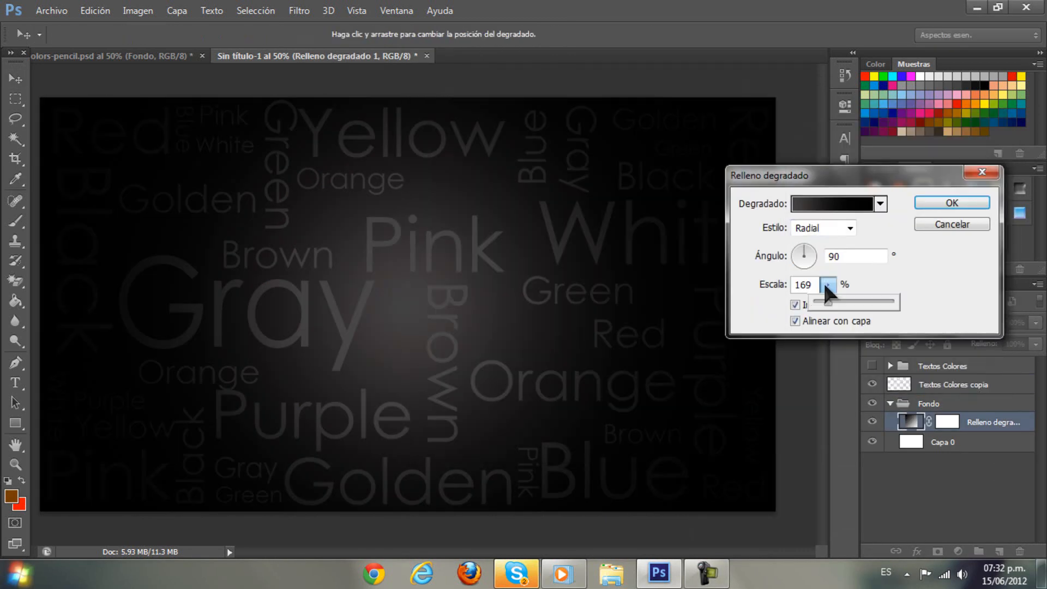
click(951, 203)
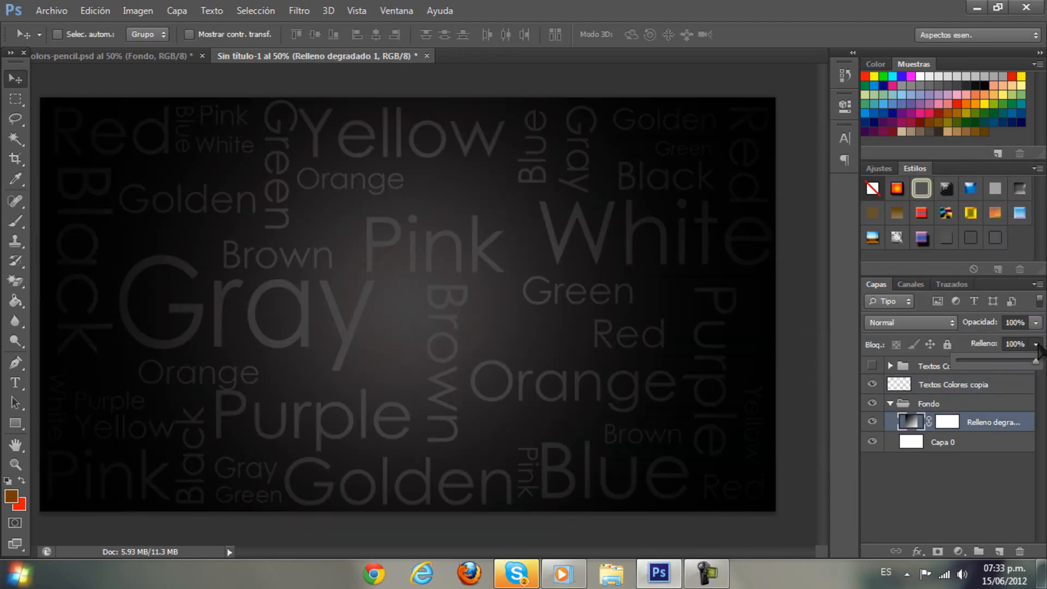
Step: Fade the merged word layer to 8% opacity
click(953, 384)
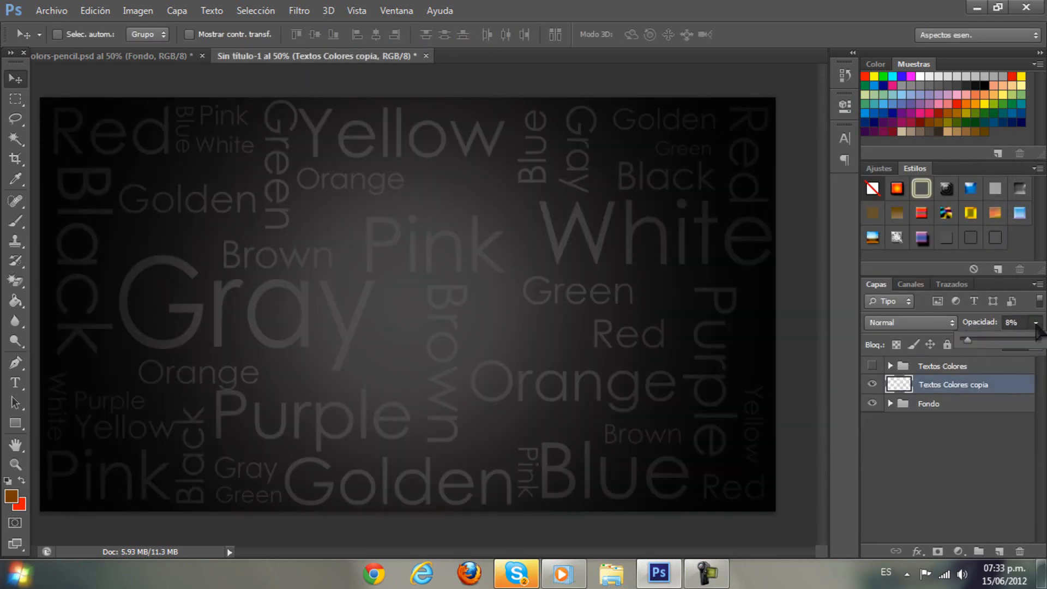
click(941, 365)
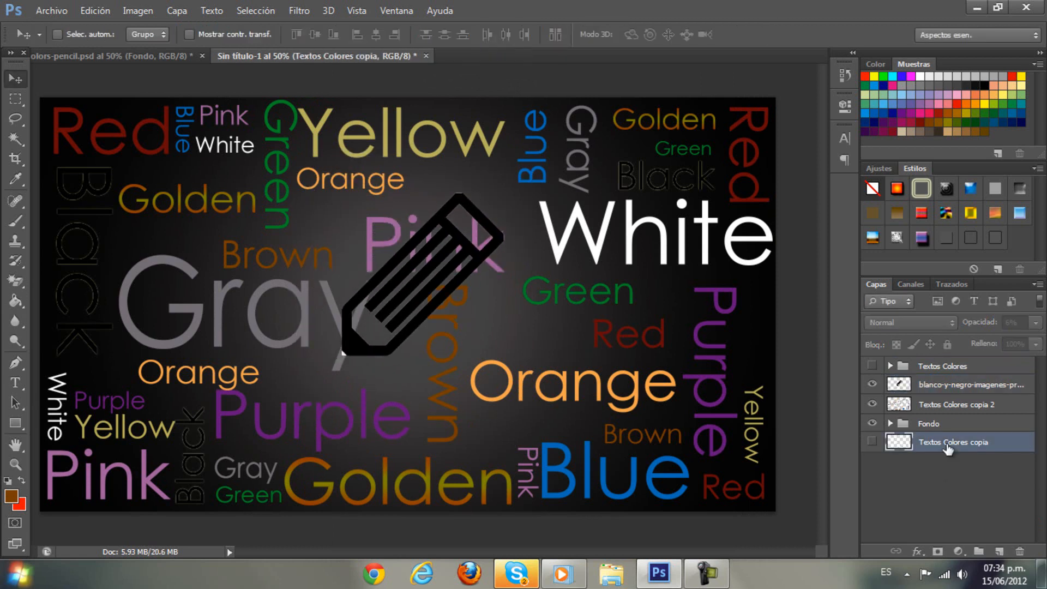
Step: Commit the resized black pencil logo above the faded word layer
click(956, 404)
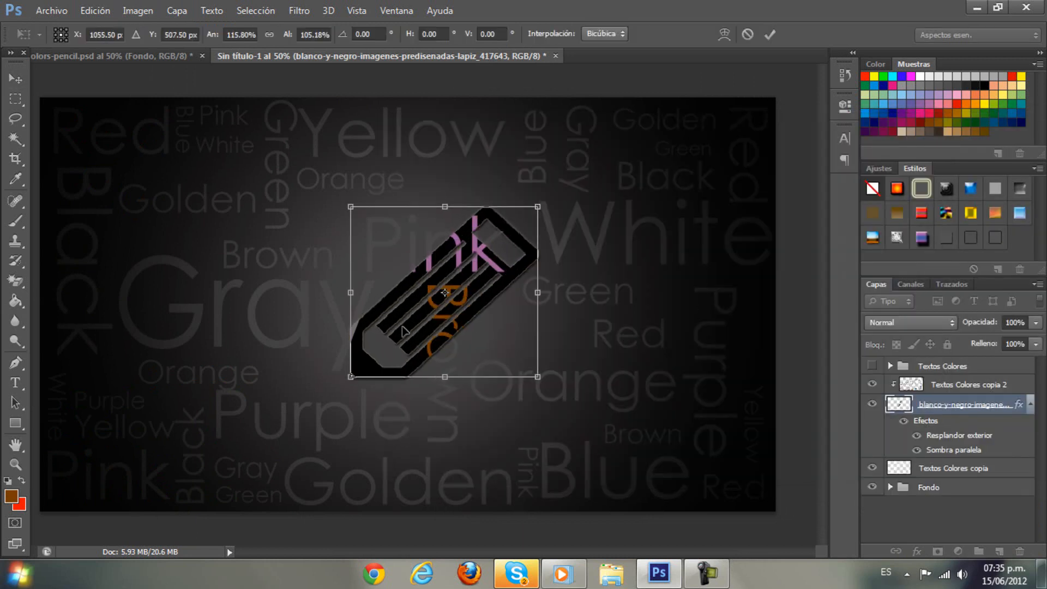
click(769, 33)
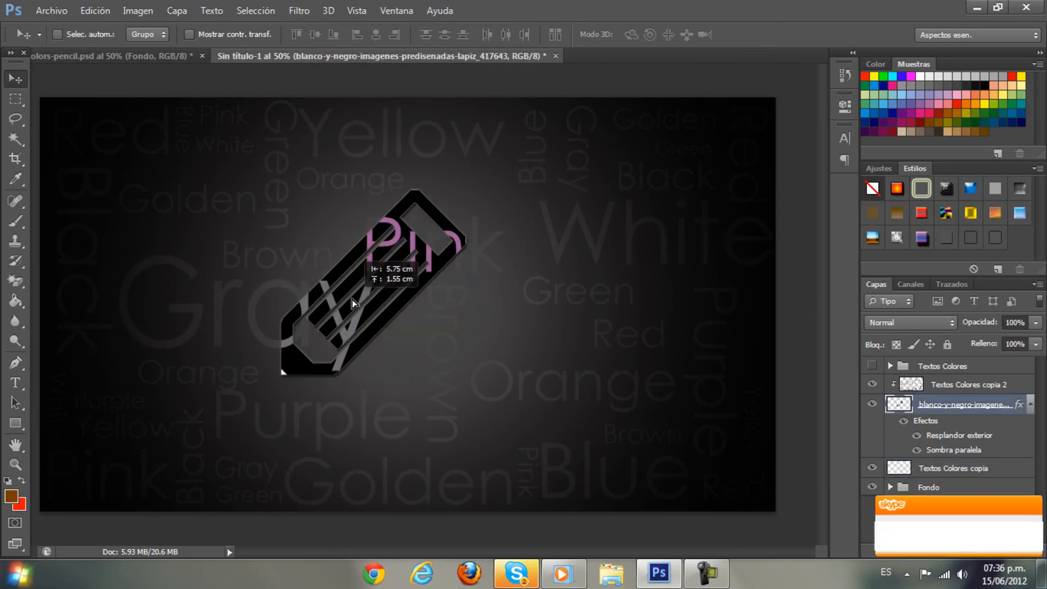
click(139, 10)
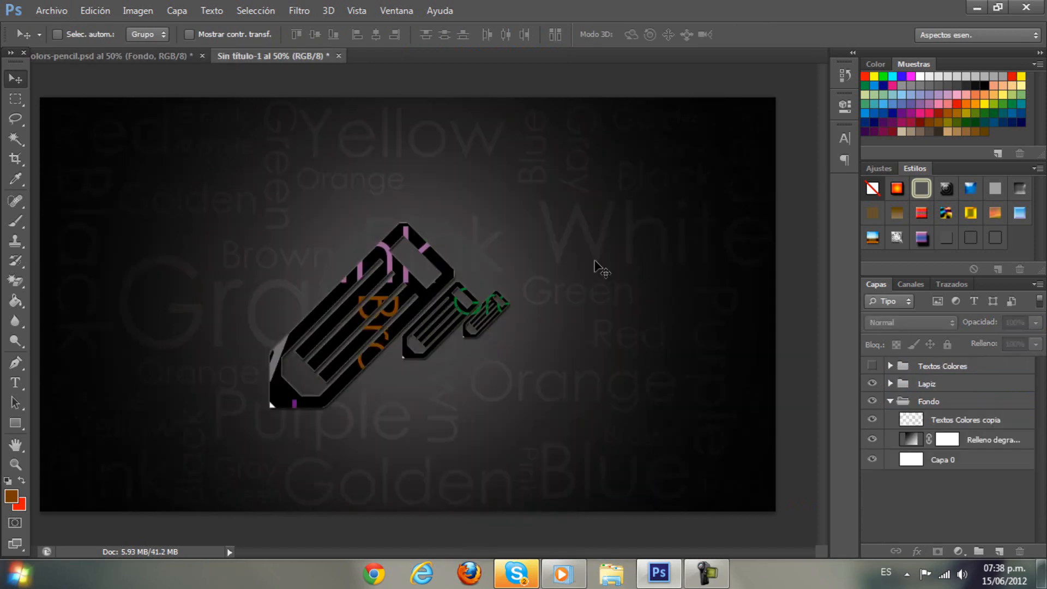
Step: Widen the radial gradient to 228% and give the name Outer Glow and Drop Shadow
double_click(909, 440)
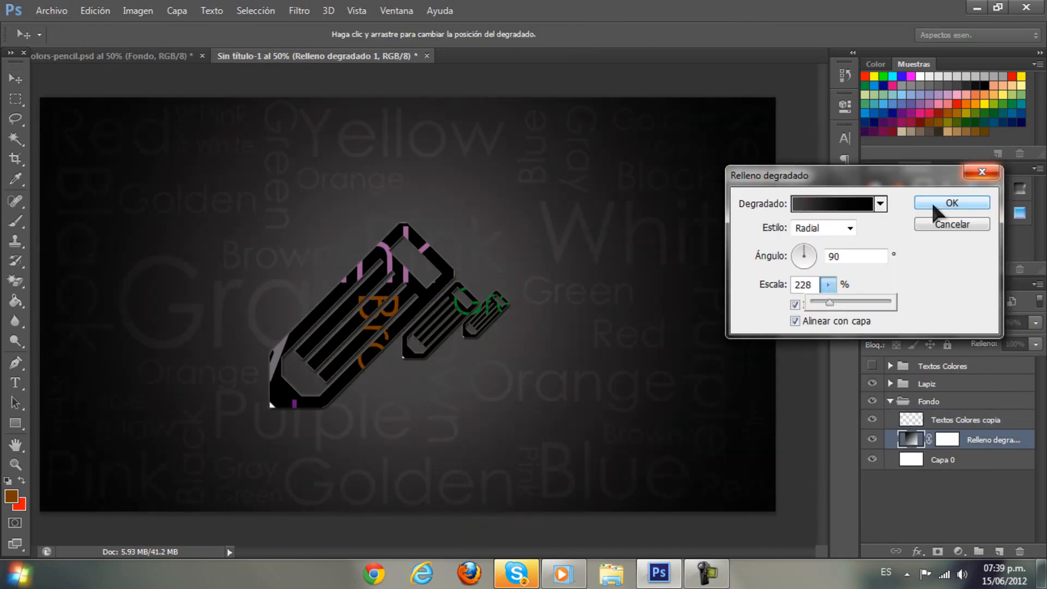
click(950, 203)
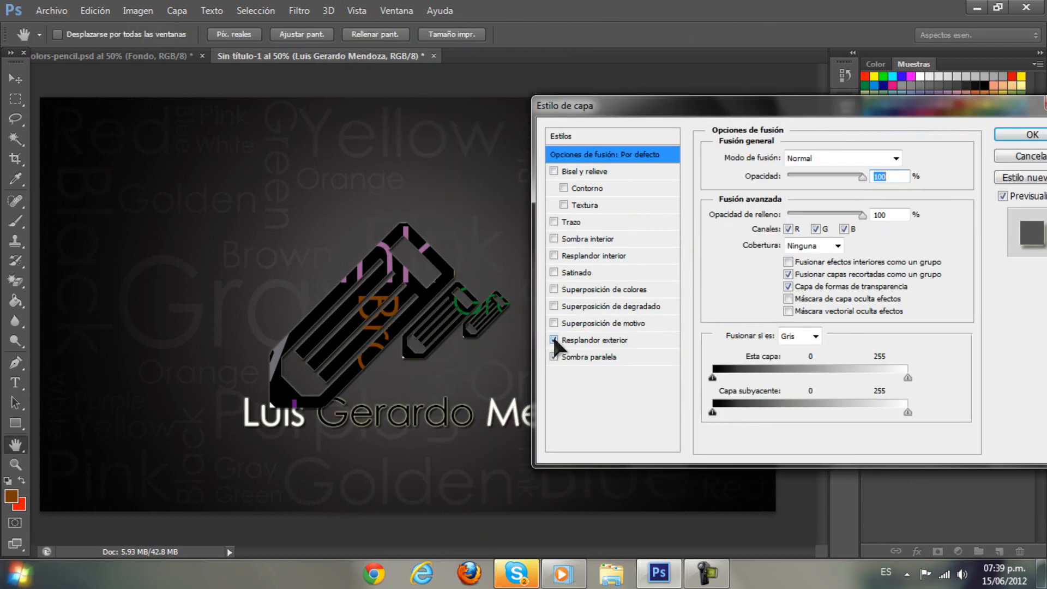
click(595, 340)
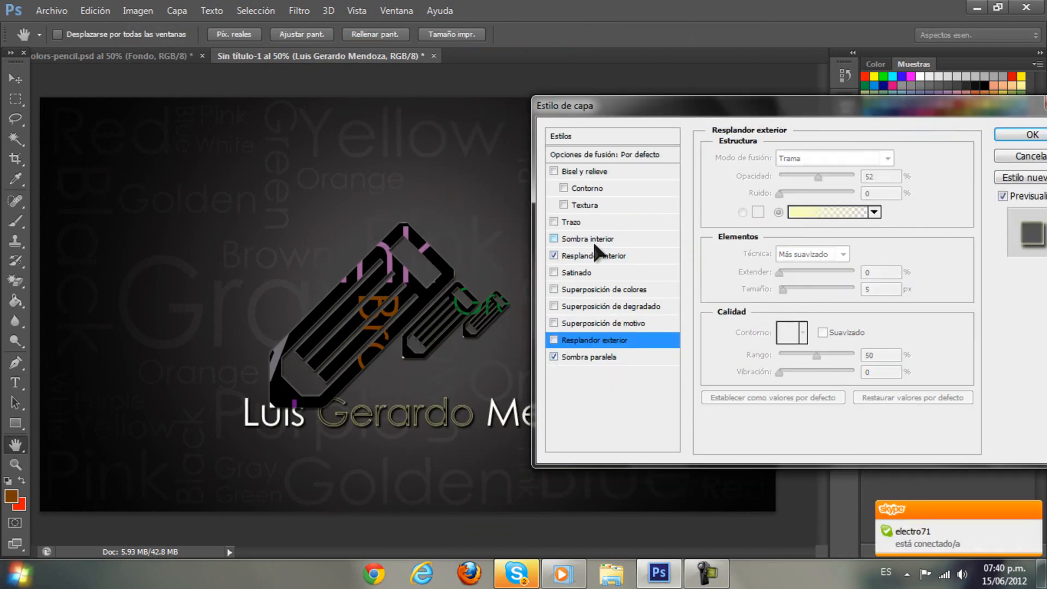
click(1031, 134)
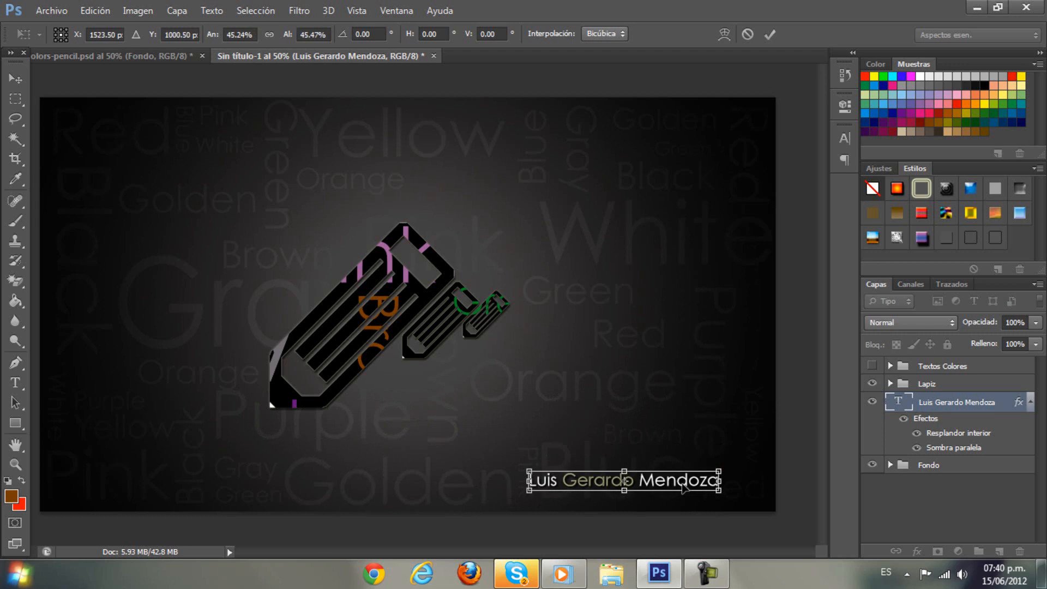